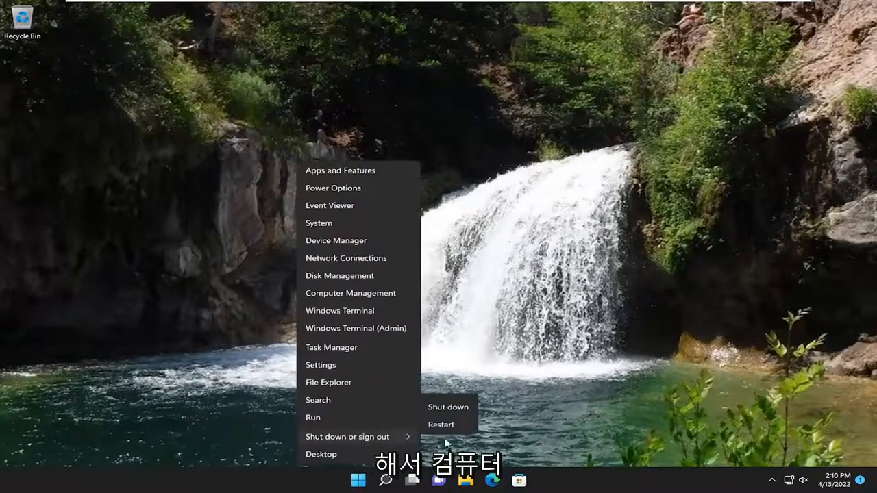
# Step: Search for cmd and launch Command Prompt as administrator
pyautogui.click(441, 424)
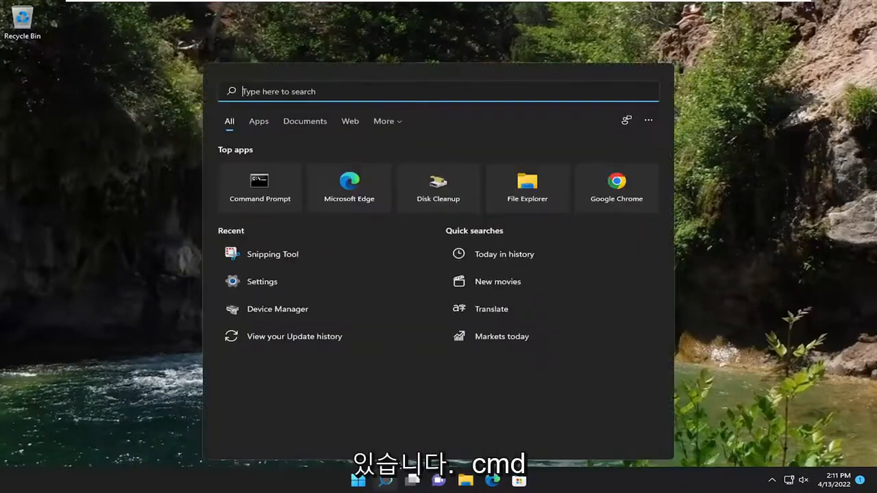
pyautogui.write('cmd')
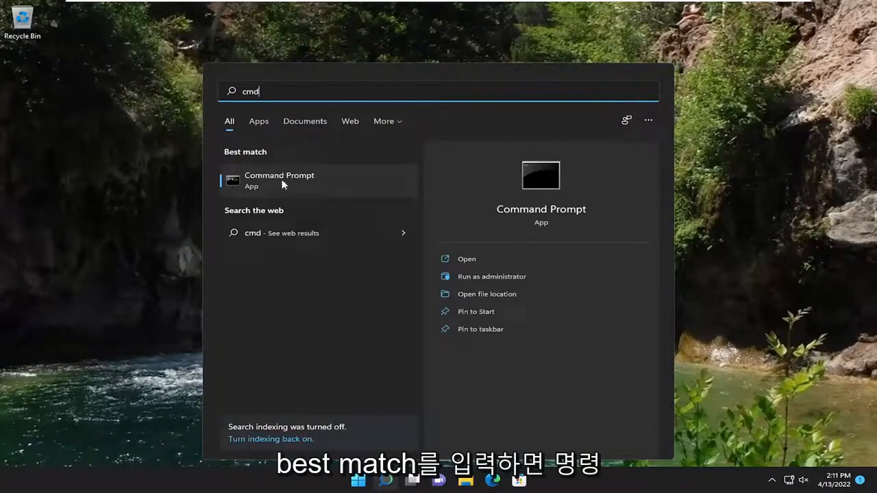
pyautogui.rightClick(279, 180)
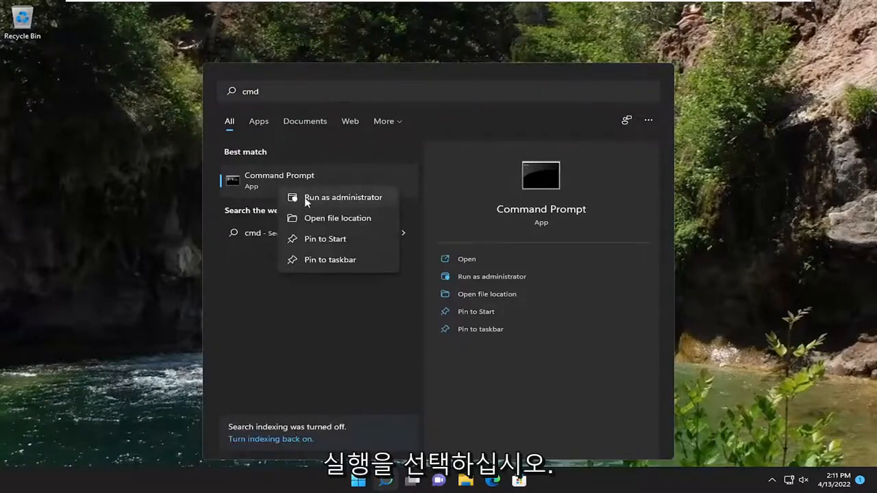
pyautogui.click(342, 197)
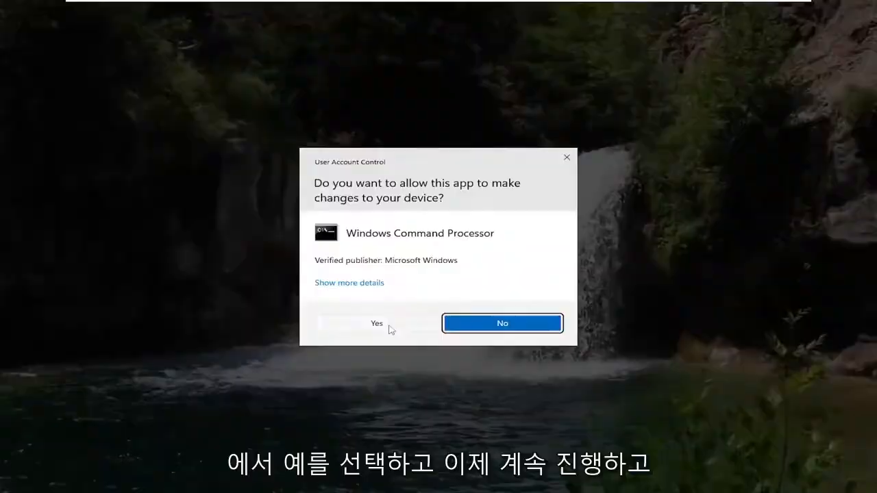
# Step: Approve the User Account Control prompt and enter 'sfc /scannow' at the elevated prompt
pyautogui.click(376, 323)
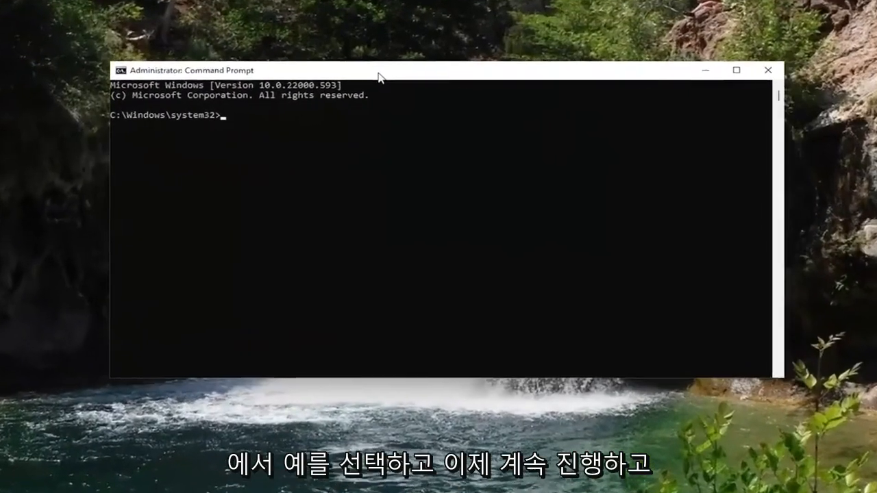
pyautogui.write('sfc')
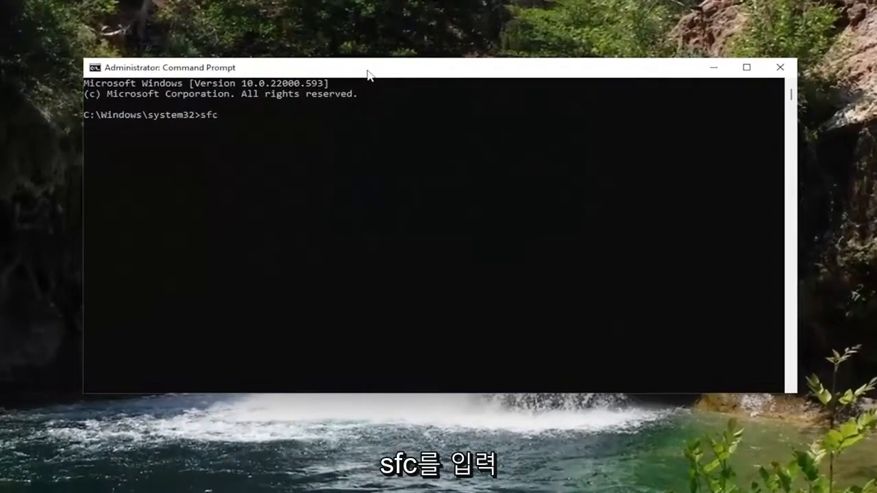
pyautogui.write('/sc')
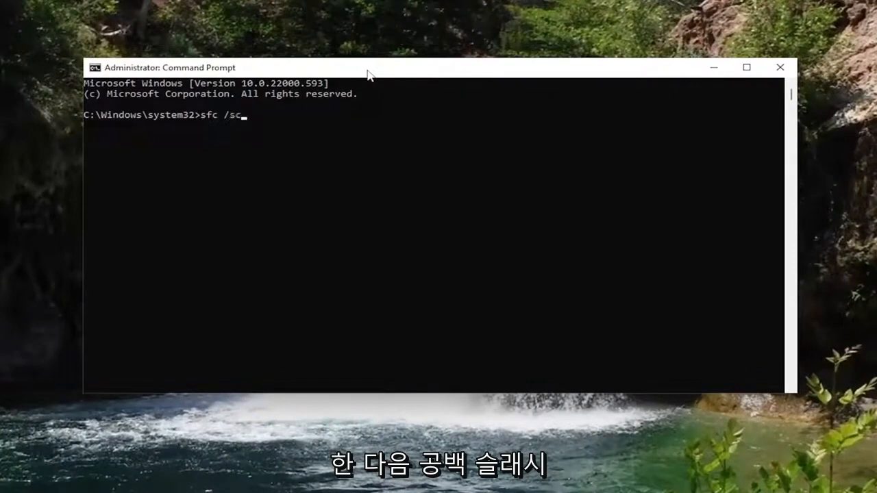
pyautogui.write('annow')
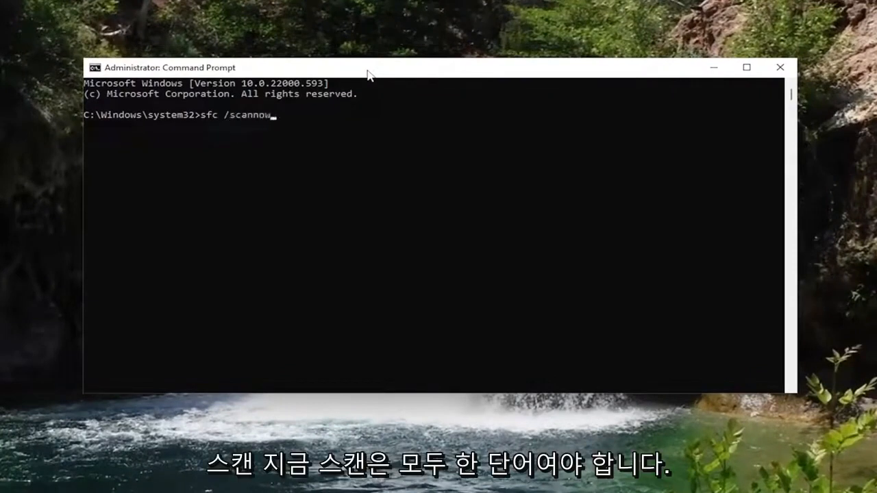
pyautogui.moveTo(226, 125)
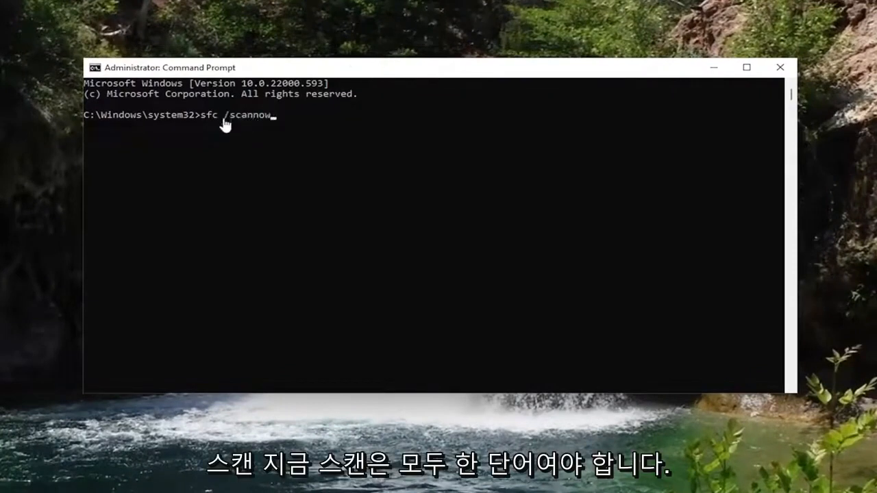
pyautogui.moveTo(318, 162)
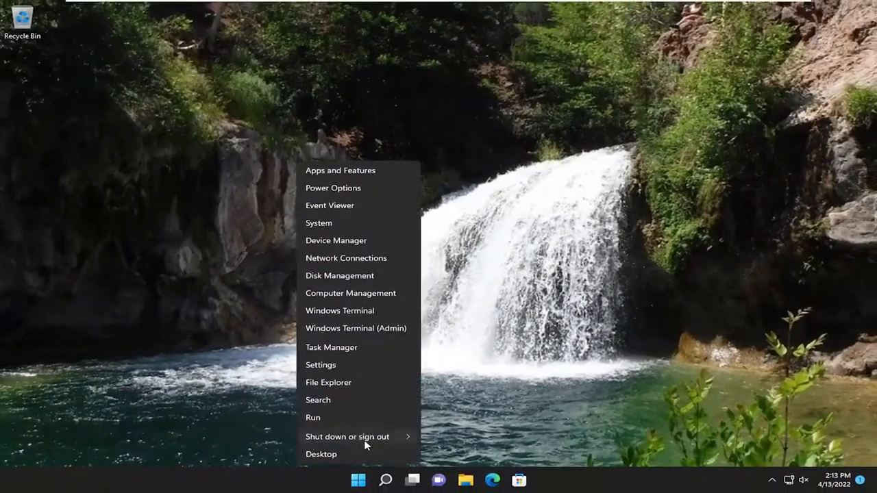
# Step: Choose Restart from the shutdown options to reboot Windows 11
pyautogui.click(347, 436)
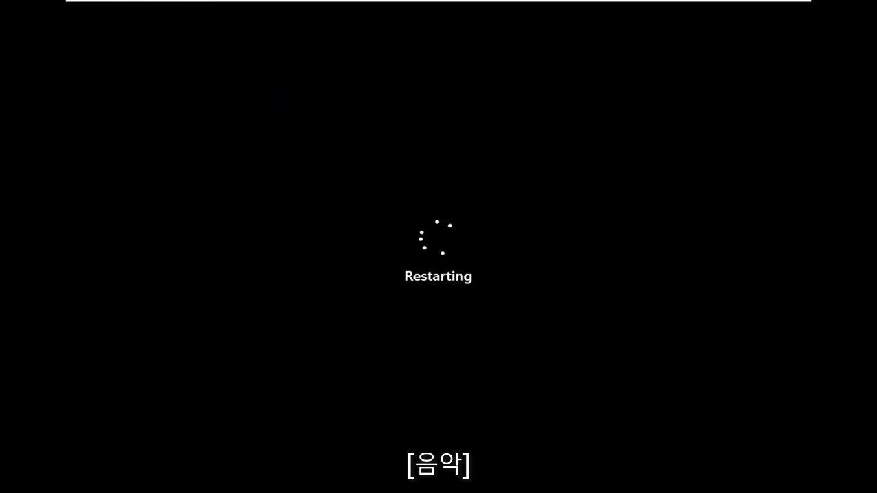